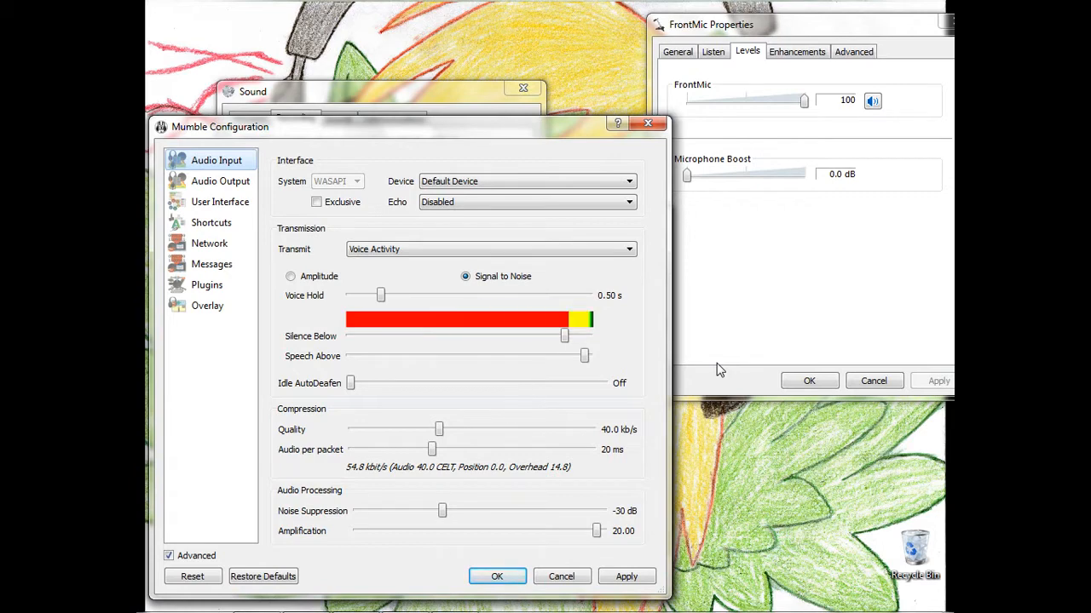
mouse_move(610, 338)
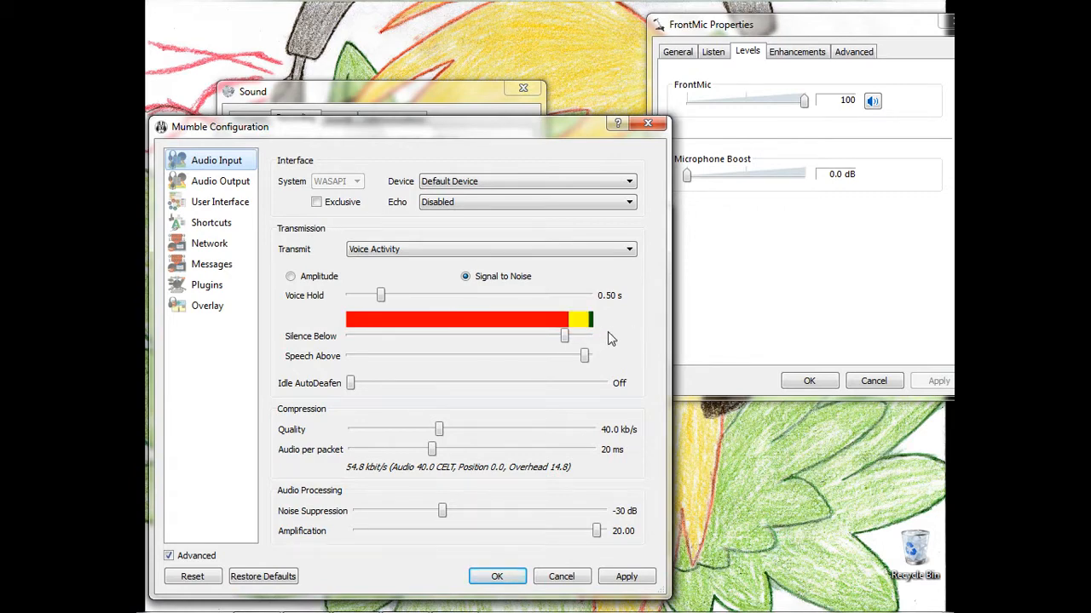
mouse_move(452, 327)
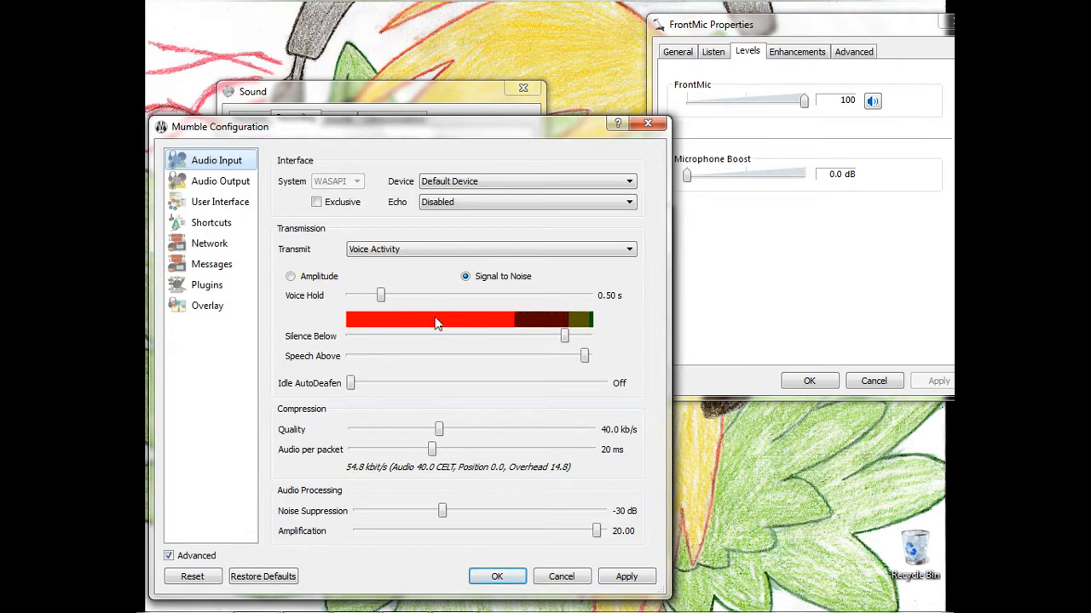
mouse_move(477, 337)
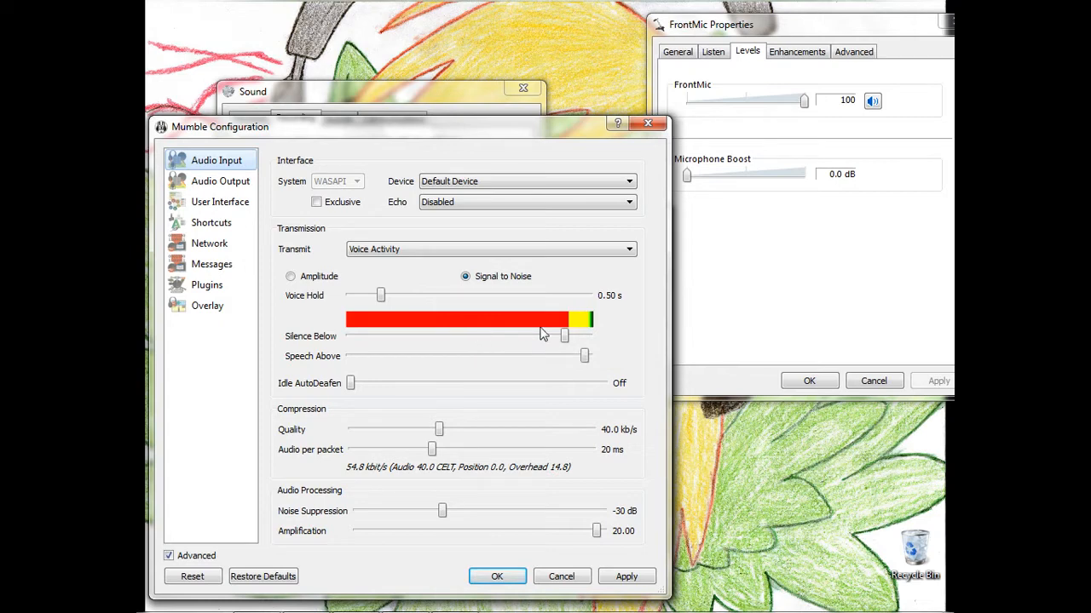
mouse_move(600, 331)
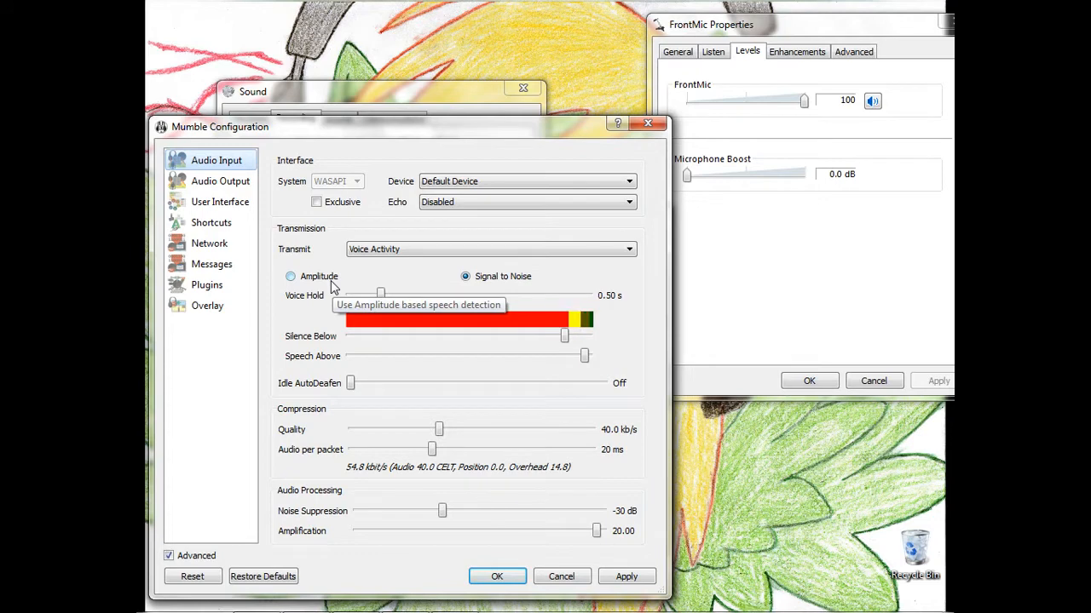
mouse_move(545, 310)
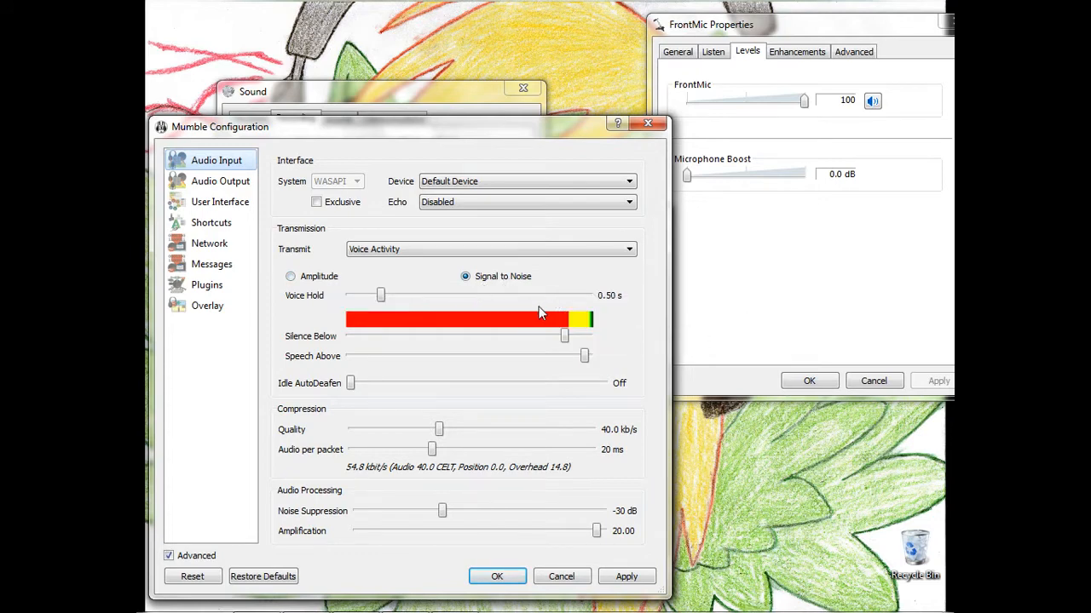
mouse_move(561, 293)
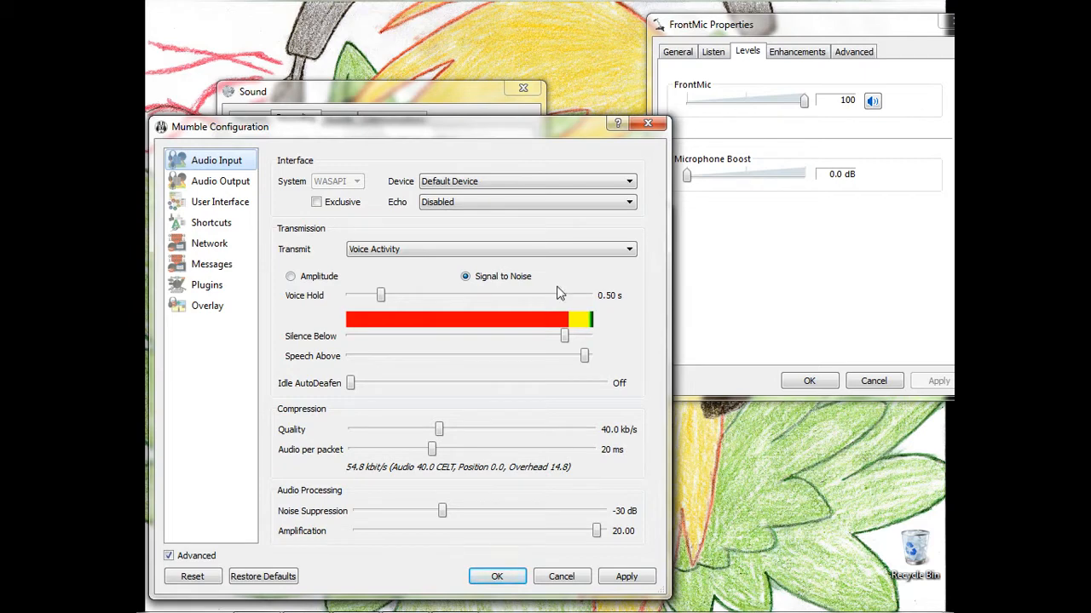
mouse_move(593, 283)
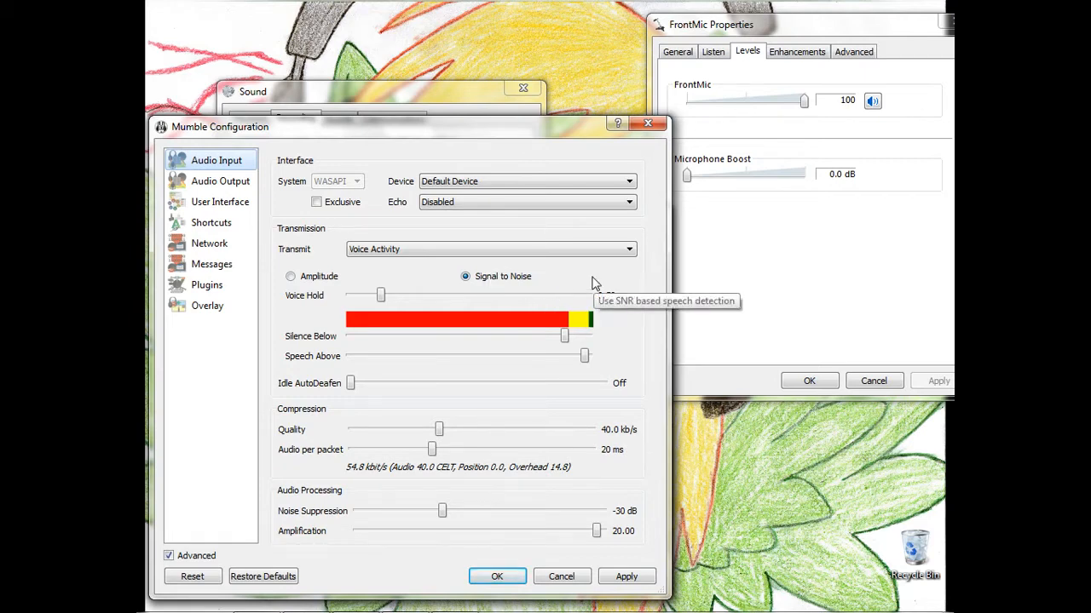
mouse_move(658, 373)
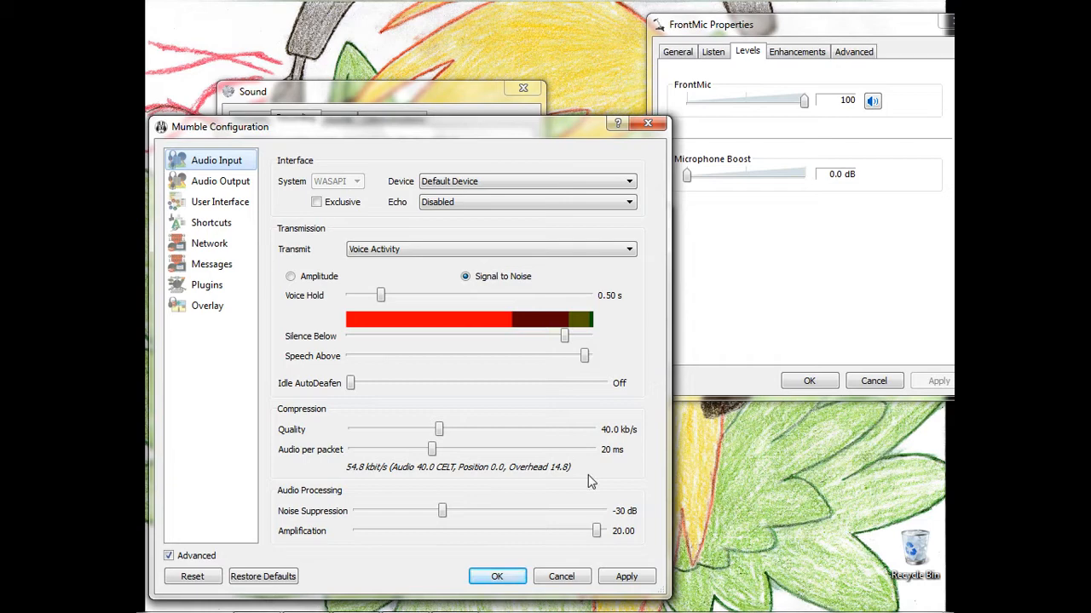
mouse_move(498, 576)
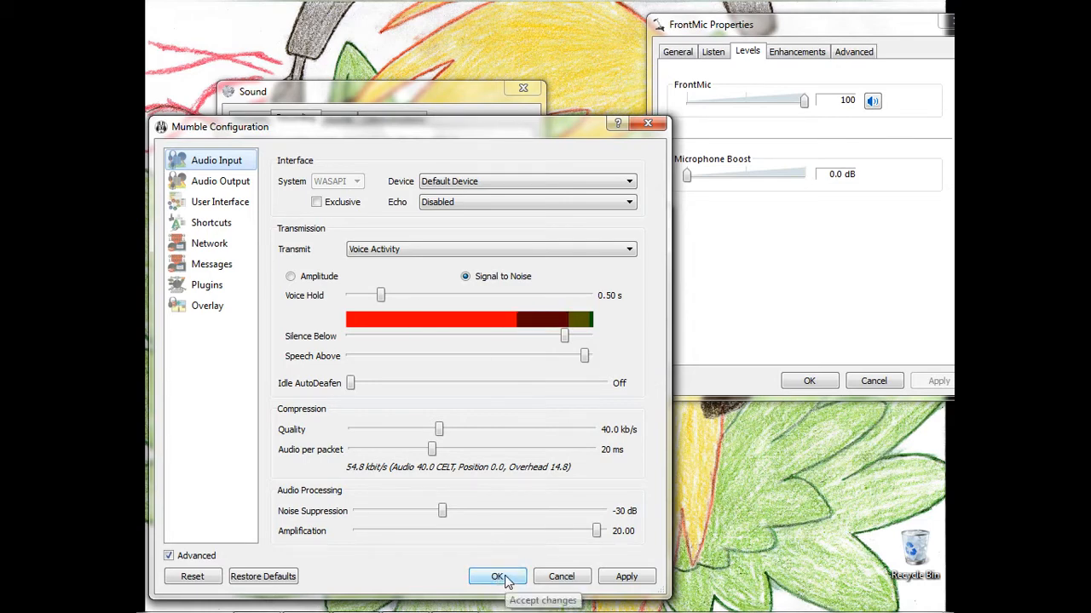